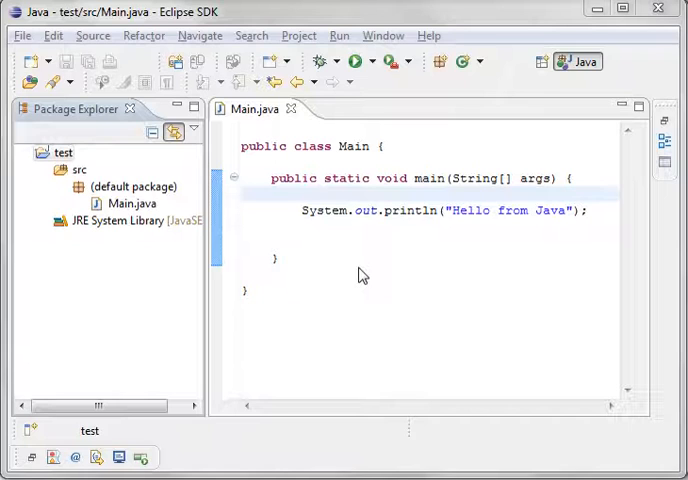
# Open the test project's Properties and select its Location path on the Resource page
pyautogui.click(133, 203)
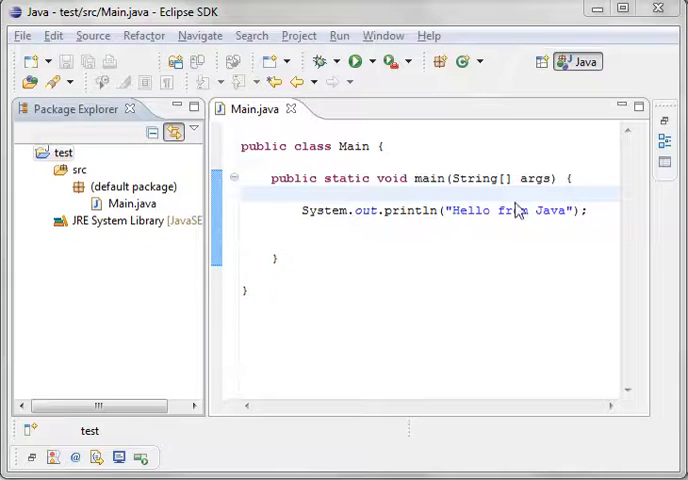
pyautogui.click(352, 61)
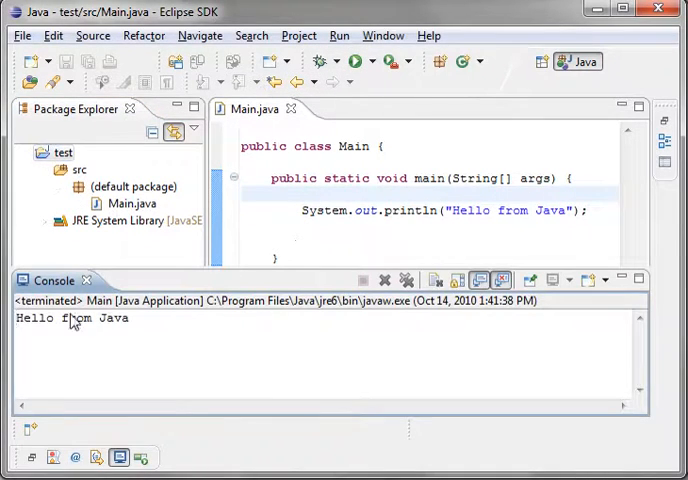
pyautogui.moveTo(220, 284)
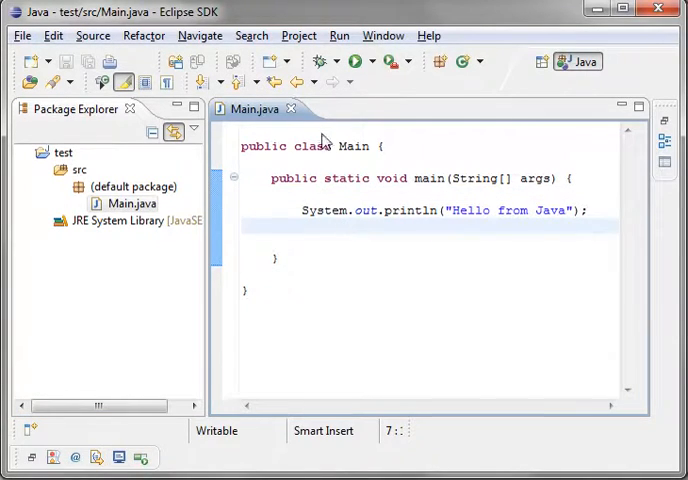
pyautogui.moveTo(350, 217)
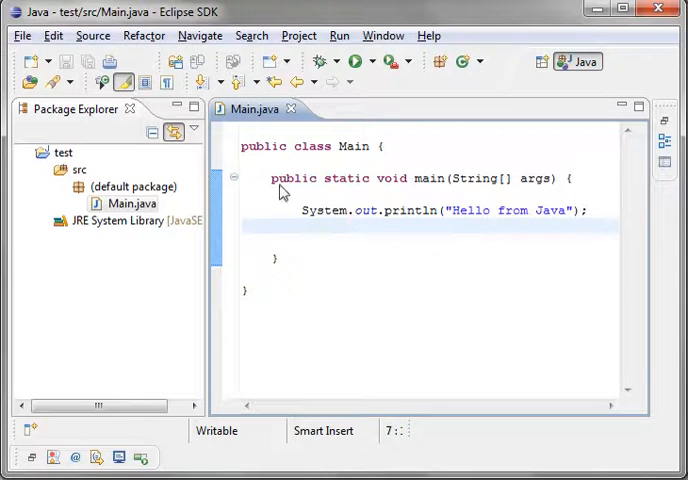
pyautogui.click(44, 152)
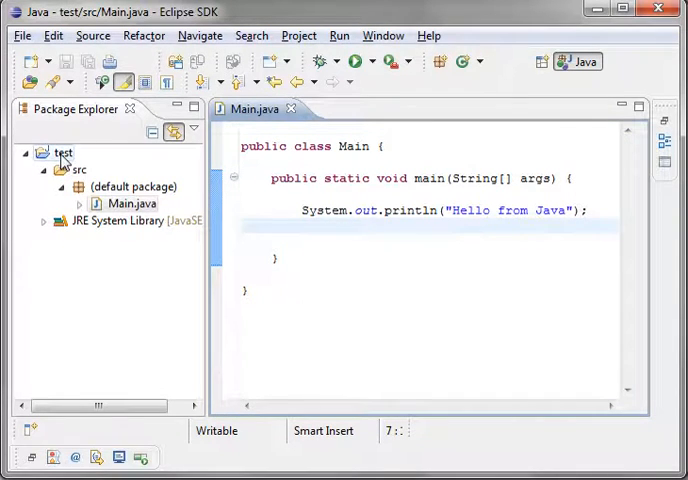
pyautogui.rightClick(63, 152)
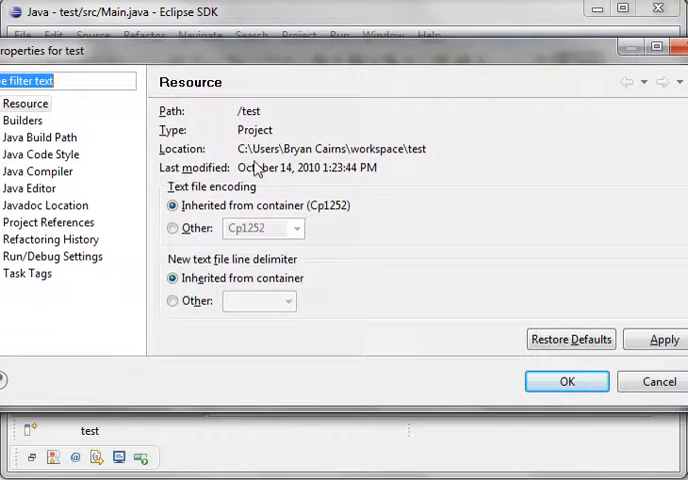
pyautogui.doubleClick(330, 148)
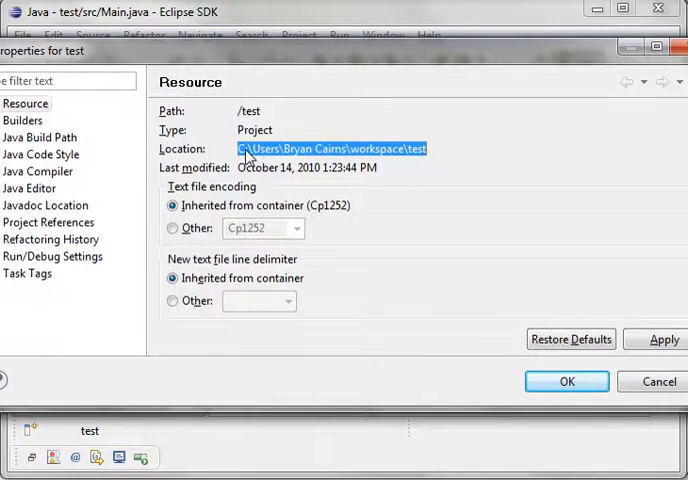
pyautogui.moveTo(438, 161)
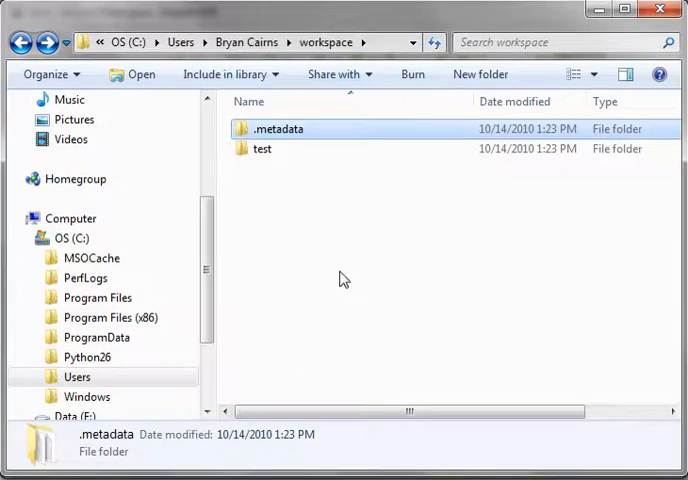
# Browse into the workspace's .metadata folder and return to the workspace
pyautogui.click(343, 279)
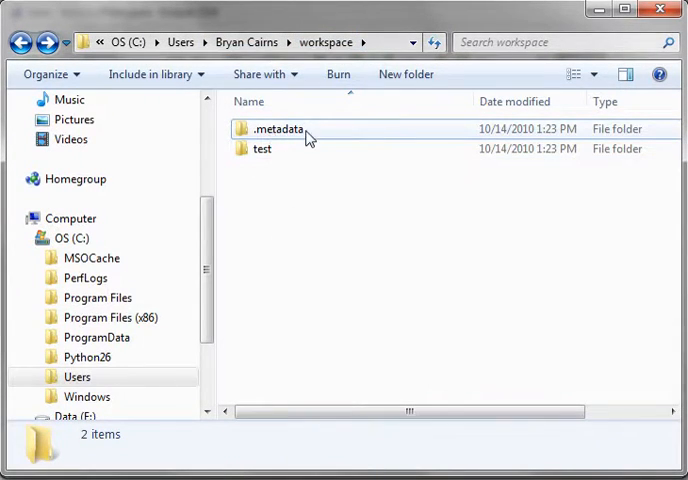
pyautogui.moveTo(268, 148)
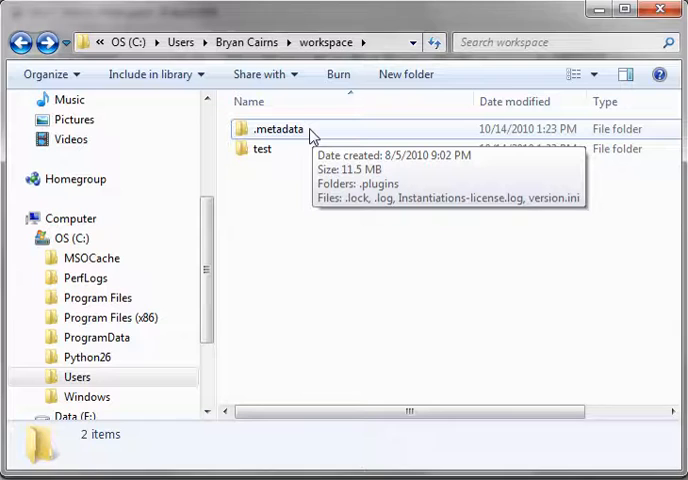
pyautogui.doubleClick(276, 128)
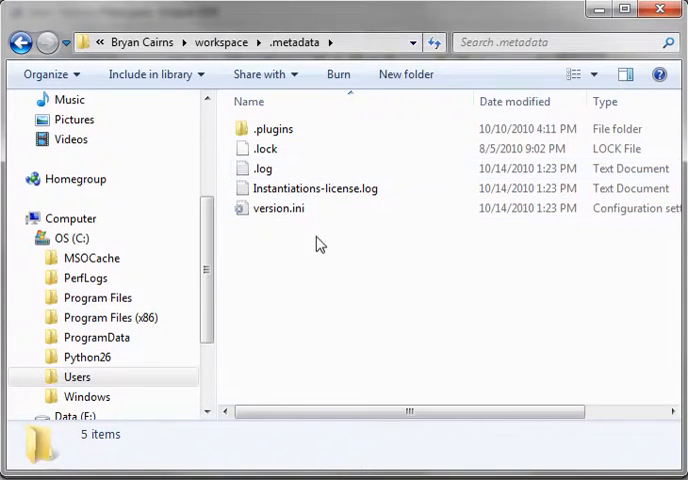
pyautogui.doubleClick(272, 128)
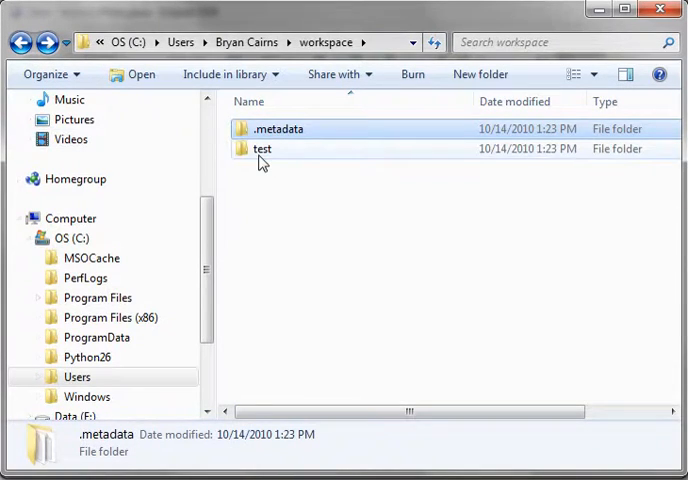
# Open the test project's src folder and select Main.java
pyautogui.doubleClick(262, 148)
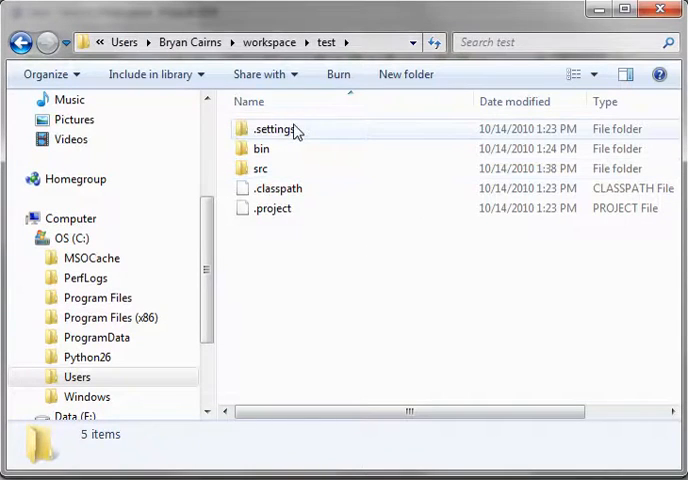
pyautogui.doubleClick(278, 128)
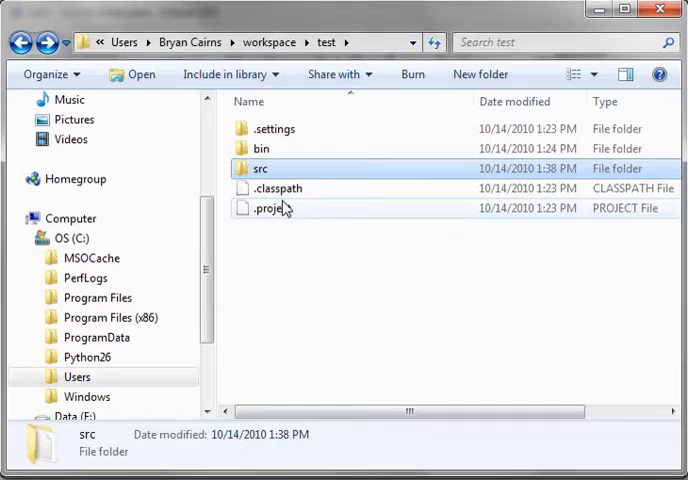
pyautogui.moveTo(265, 168)
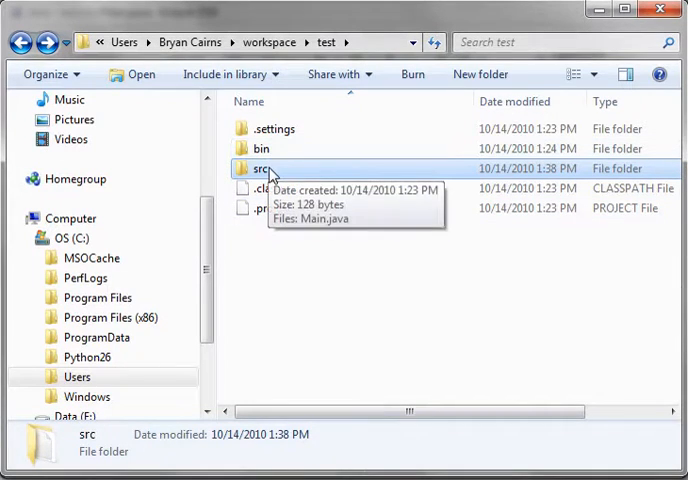
pyautogui.doubleClick(262, 168)
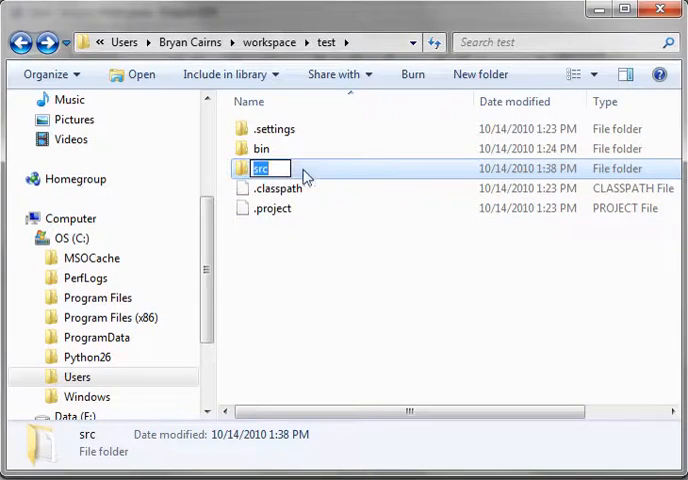
pyautogui.doubleClick(264, 168)
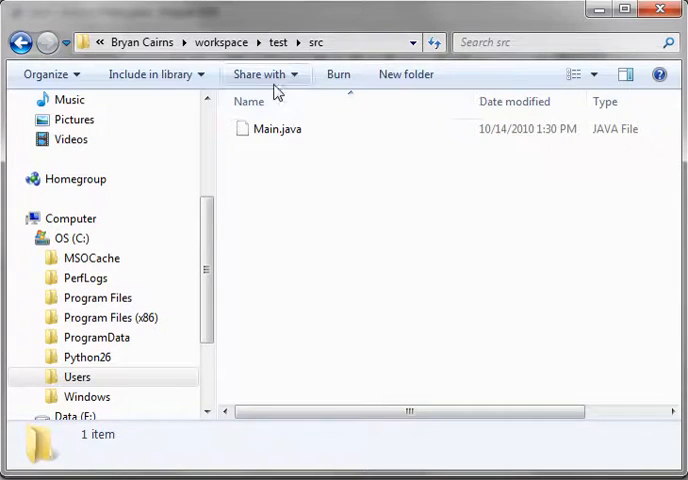
pyautogui.click(278, 129)
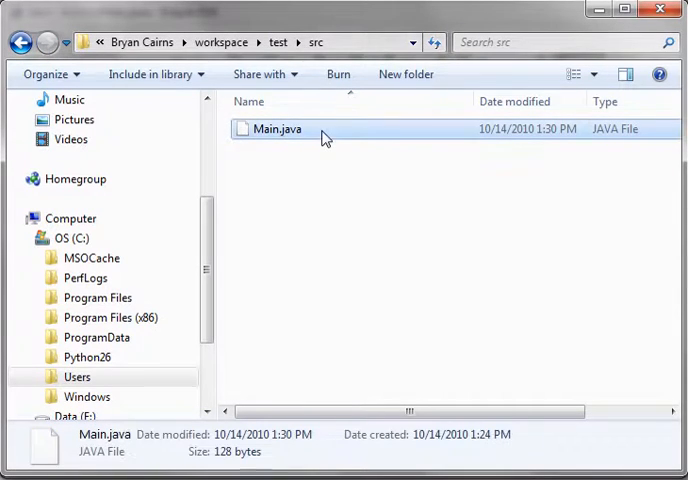
pyautogui.doubleClick(278, 129)
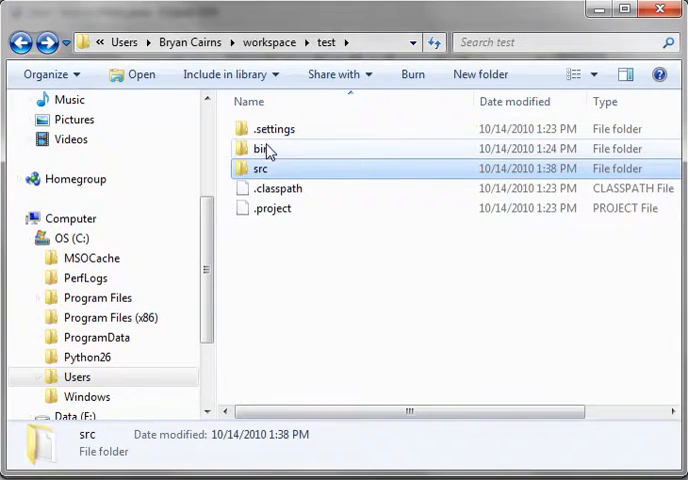
# Rename bin's Main.class to Main.class.txt and open it in Notepad
pyautogui.doubleClick(266, 148)
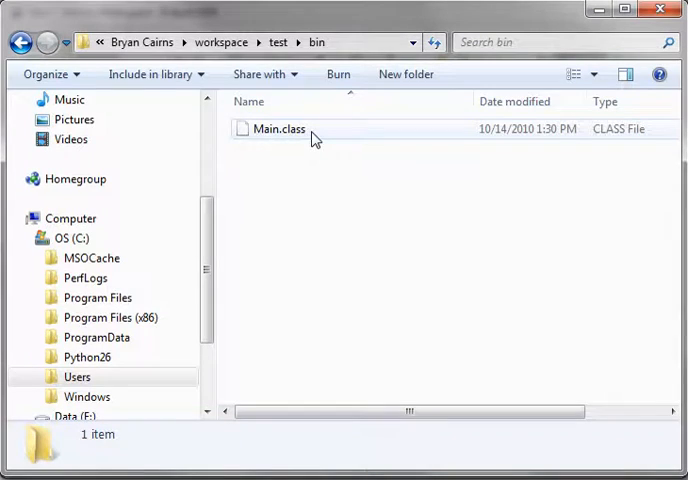
pyautogui.click(280, 128)
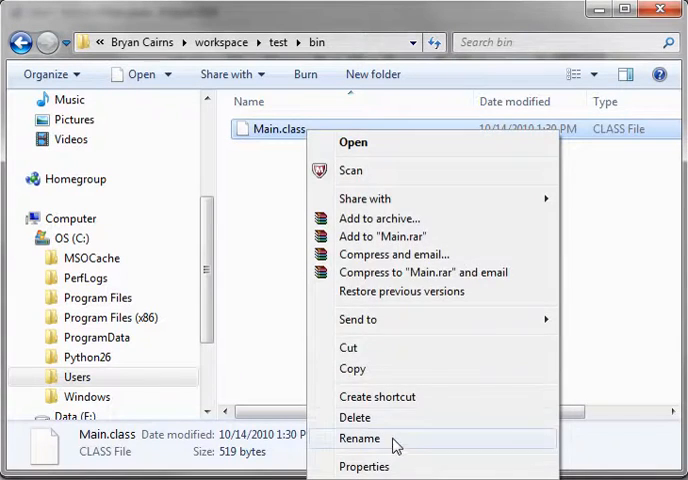
pyautogui.click(359, 438)
pyautogui.write('.txt')
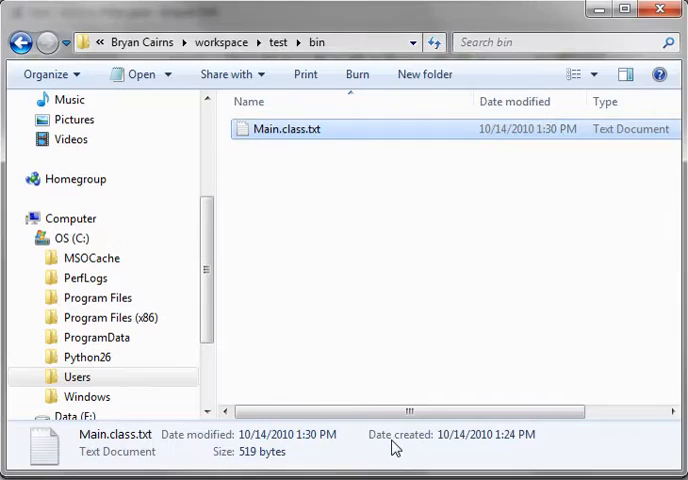
pyautogui.doubleClick(289, 129)
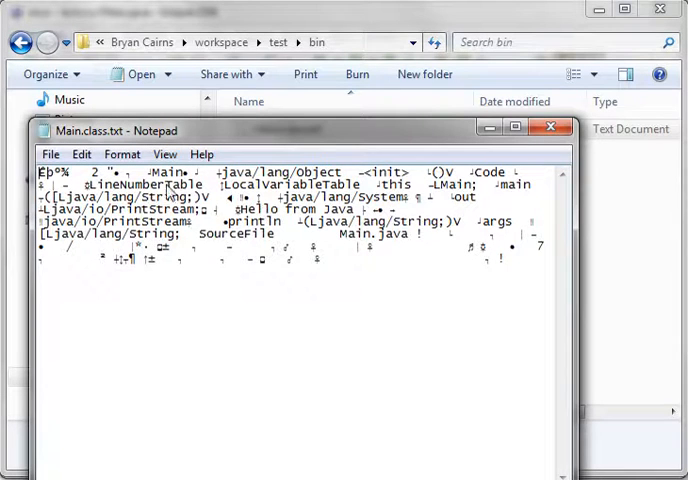
pyautogui.moveTo(275, 230)
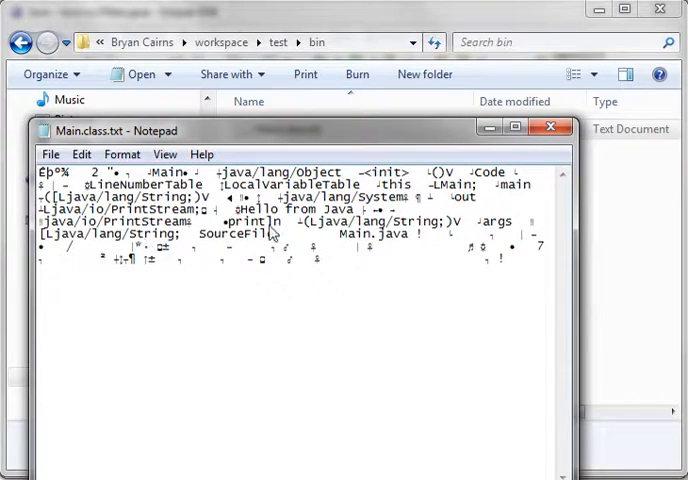
# Rename the file back to Main.class, accepting the extension change
pyautogui.rightClick(290, 129)
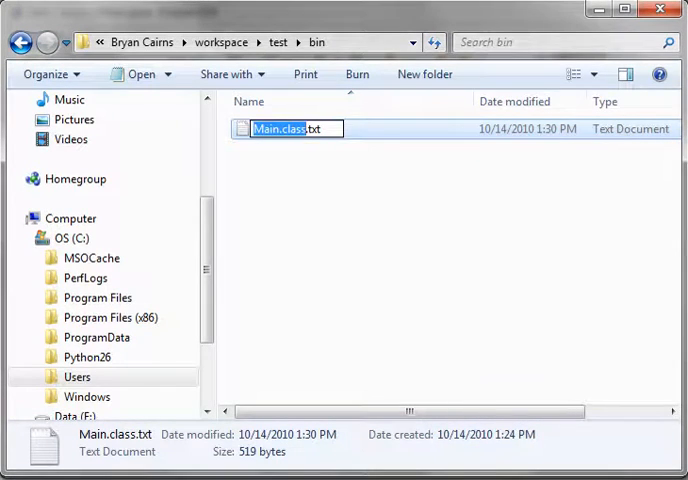
pyautogui.press('Return')
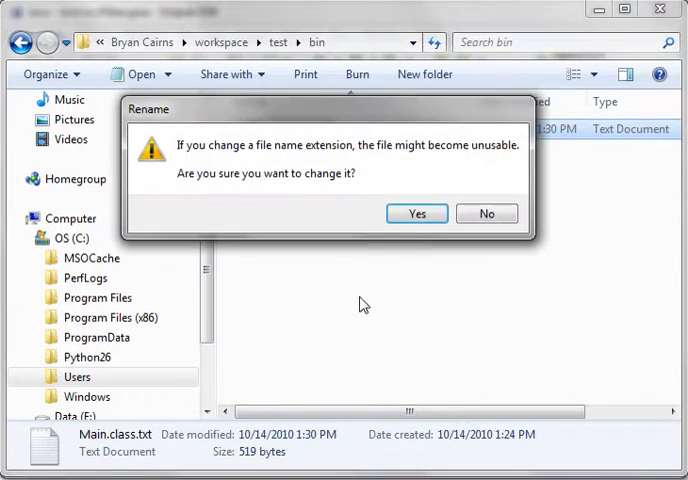
pyautogui.click(416, 213)
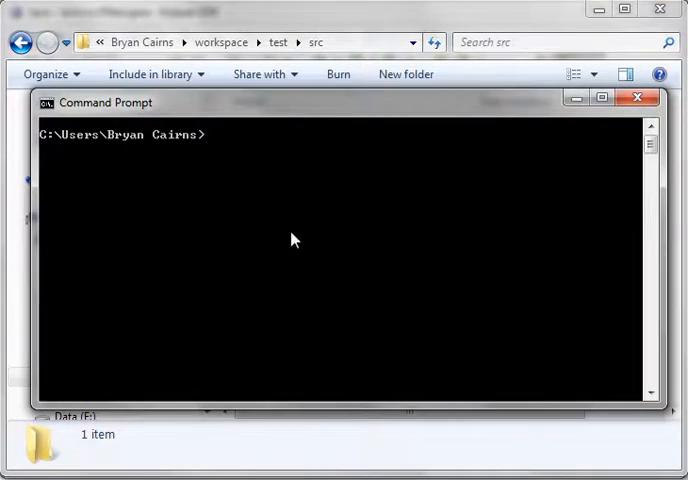
pyautogui.moveTo(249, 153)
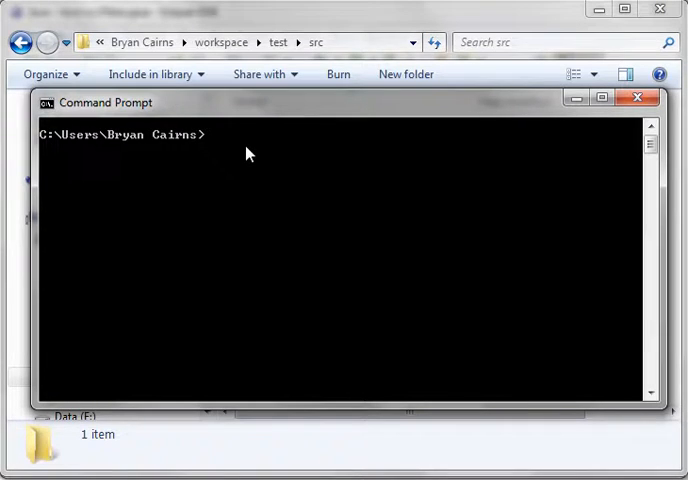
# Open a Command Prompt and cd into the pasted src folder path
pyautogui.write('cm')
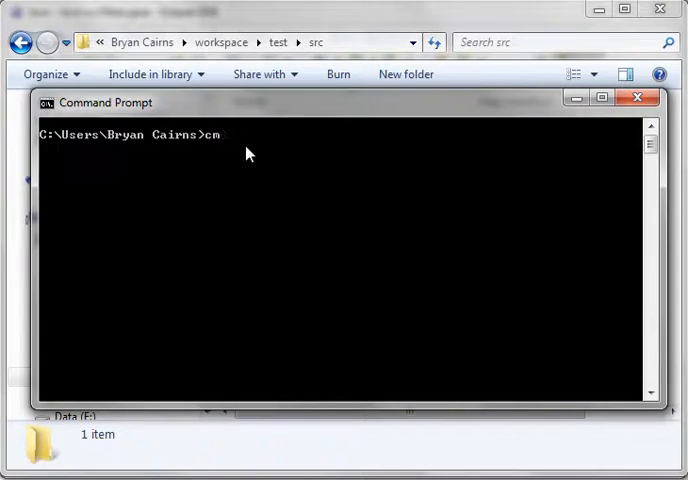
pyautogui.press('Backspace')
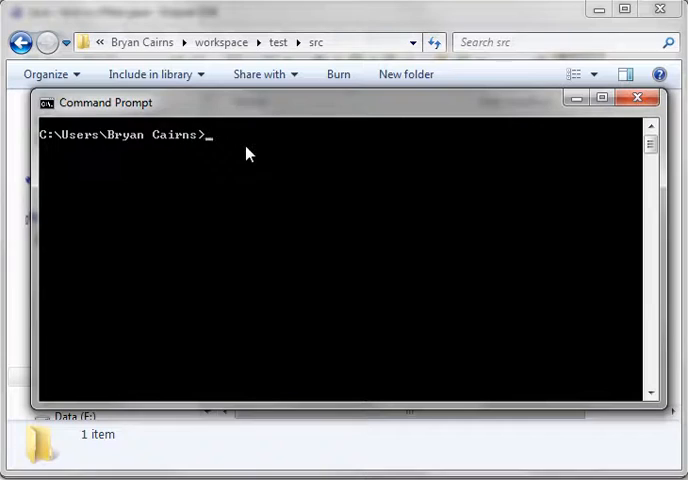
pyautogui.moveTo(84, 152)
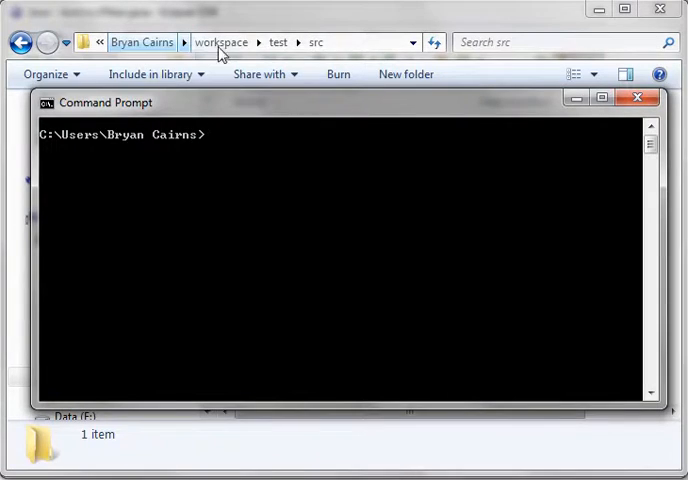
pyautogui.moveTo(294, 167)
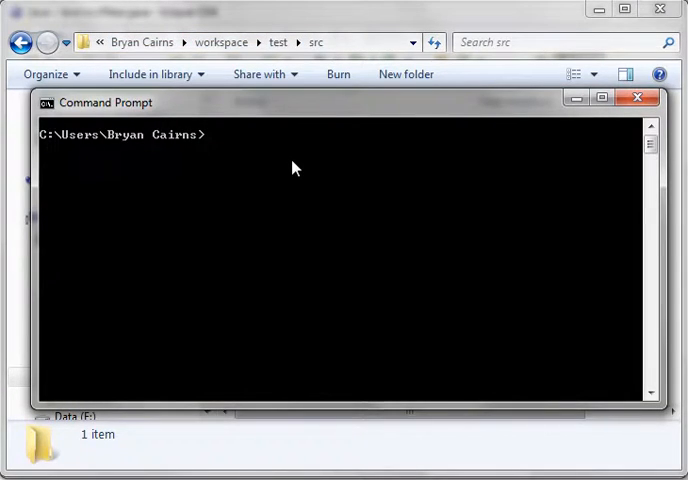
pyautogui.write('cd')
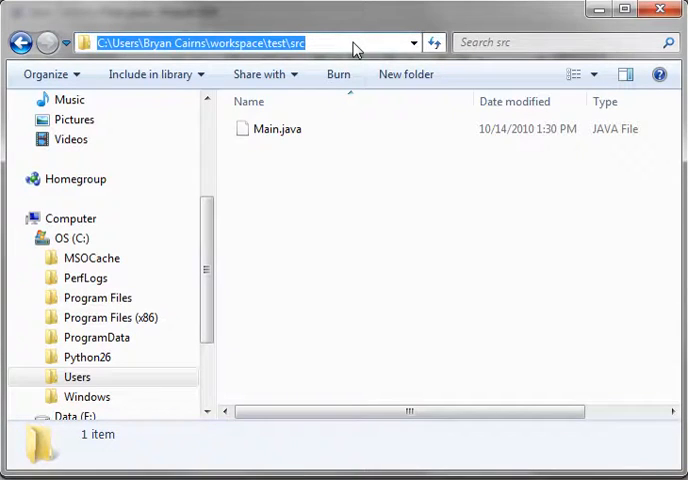
pyautogui.rightClick(295, 241)
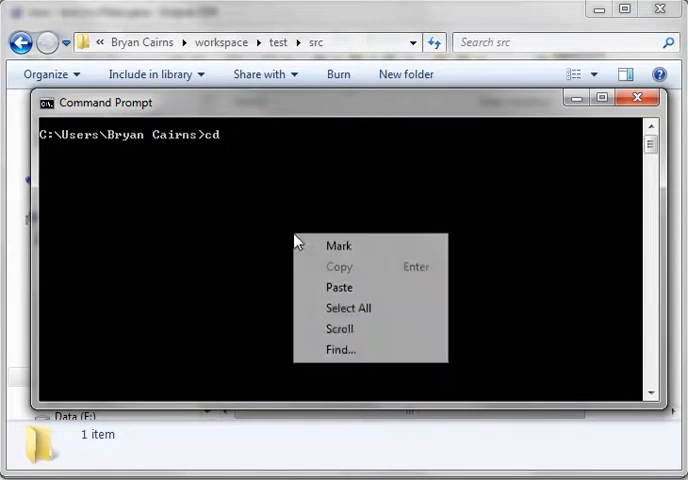
pyautogui.click(338, 287)
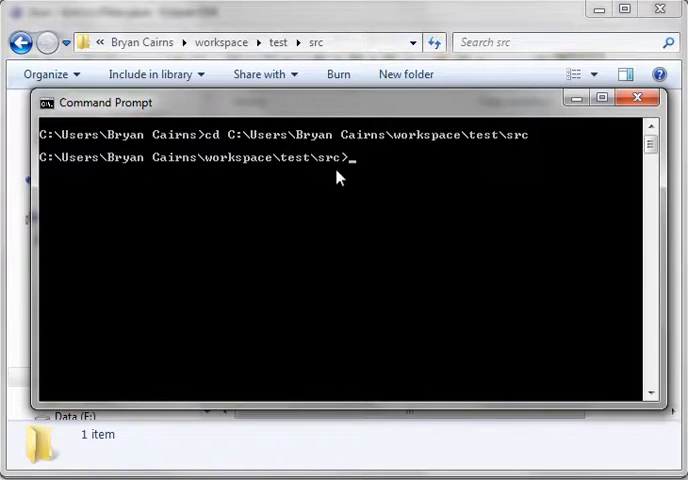
pyautogui.moveTo(420, 168)
pyautogui.write('dir')
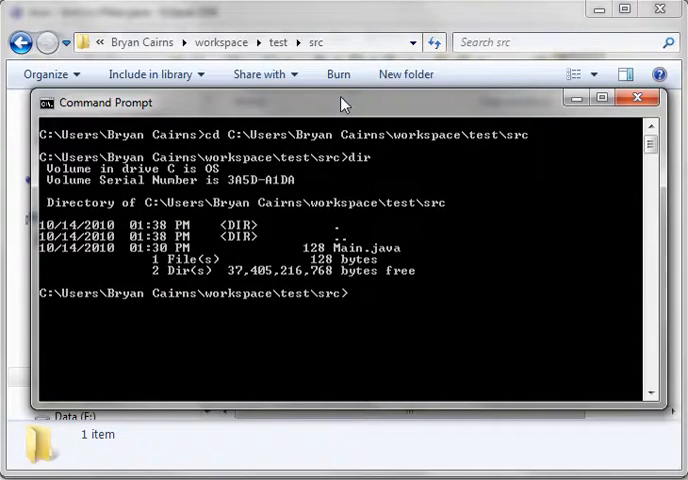
pyautogui.moveTo(339, 258)
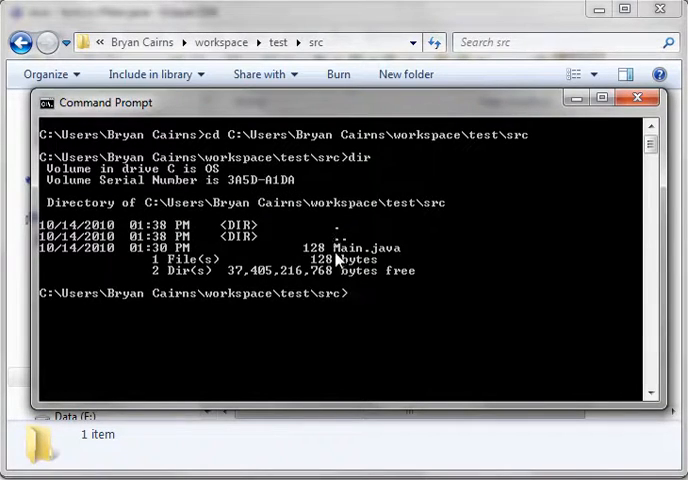
pyautogui.moveTo(240, 278)
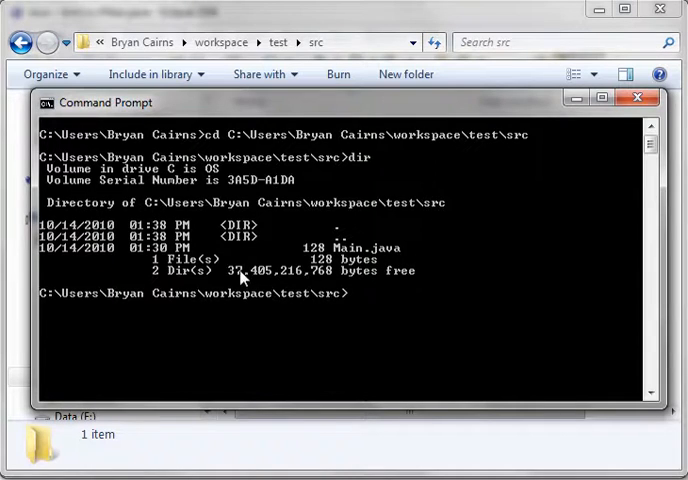
pyautogui.moveTo(456, 291)
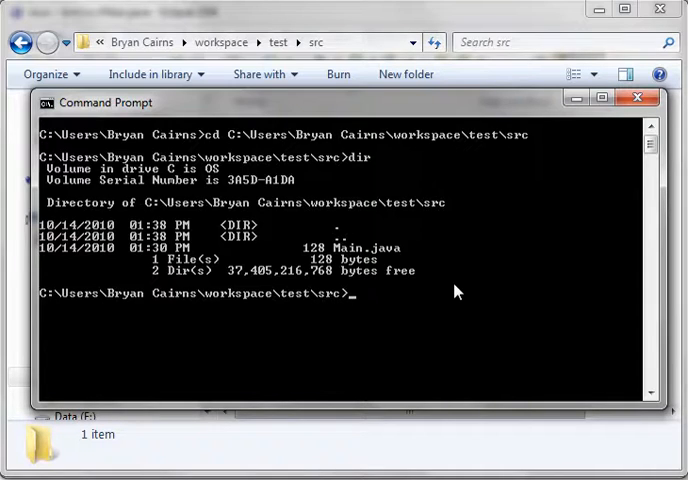
# Run path, then close the Environment Variables window after checking Path
pyautogui.write('pa')
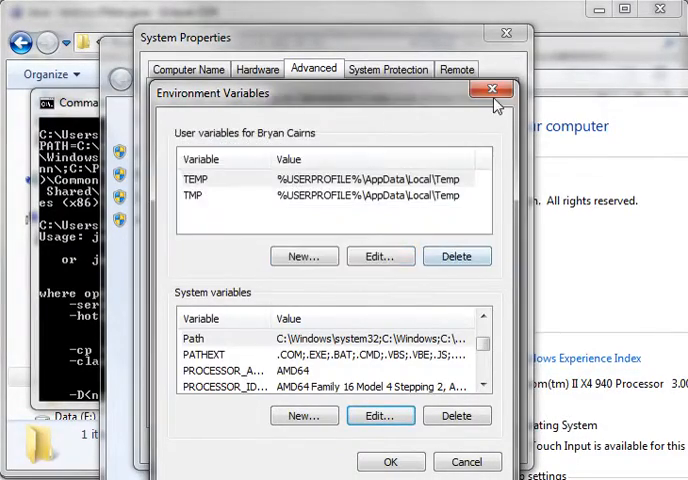
pyautogui.click(492, 90)
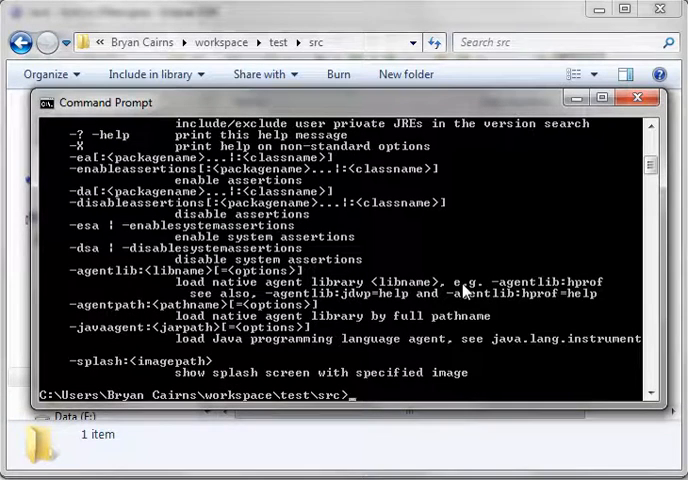
# Run java -version, confirming Java 1.6.0_21
pyautogui.write('java -v')
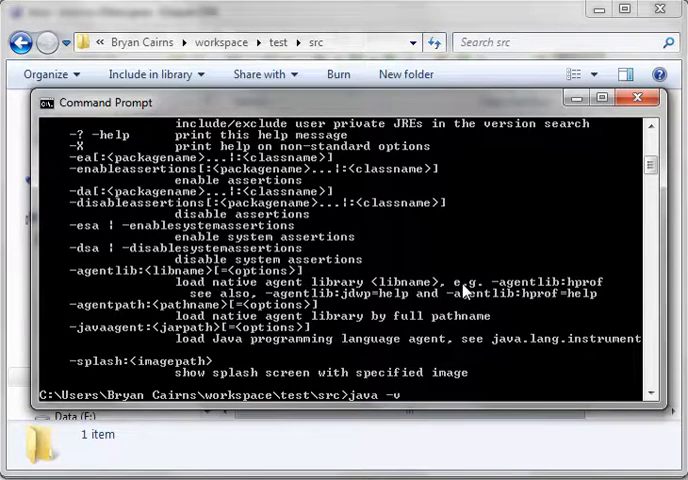
pyautogui.write('ersion')
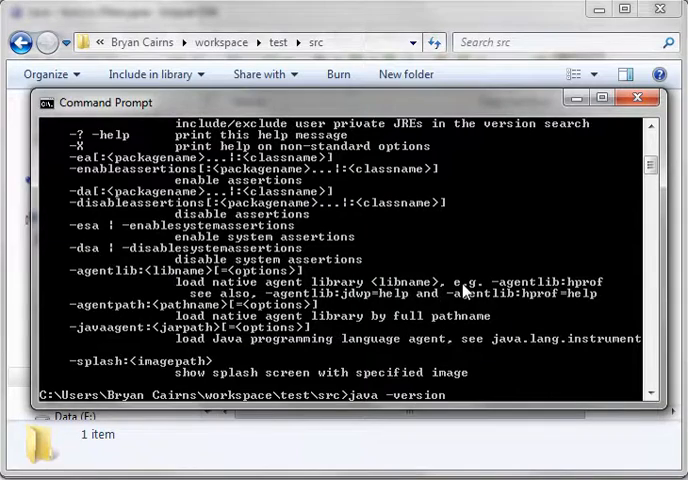
pyautogui.press('Return')
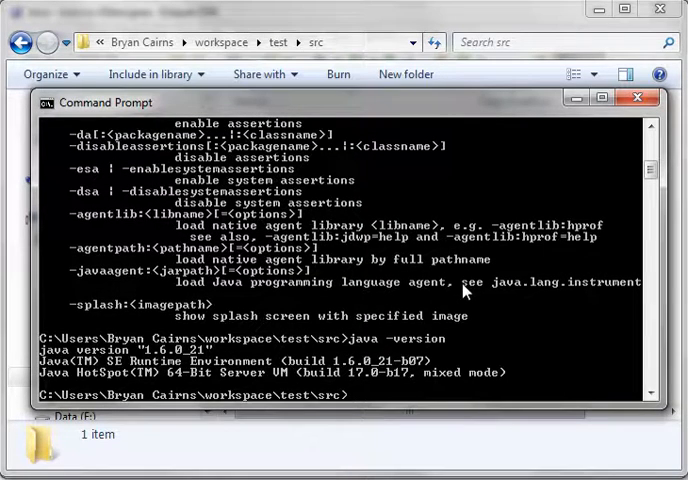
pyautogui.moveTo(617, 250)
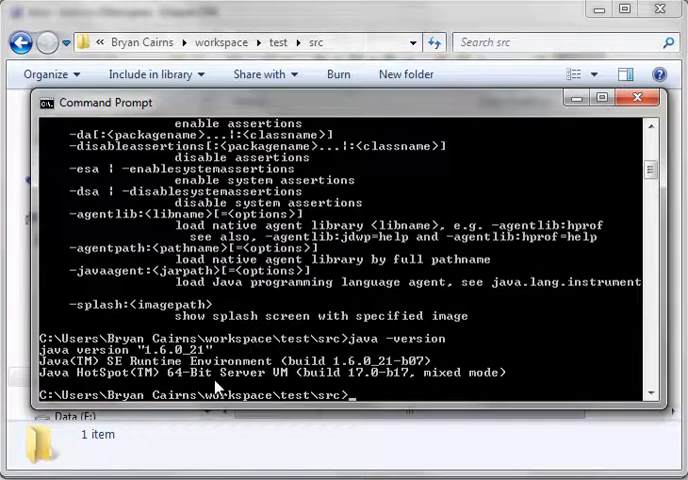
pyautogui.moveTo(456, 314)
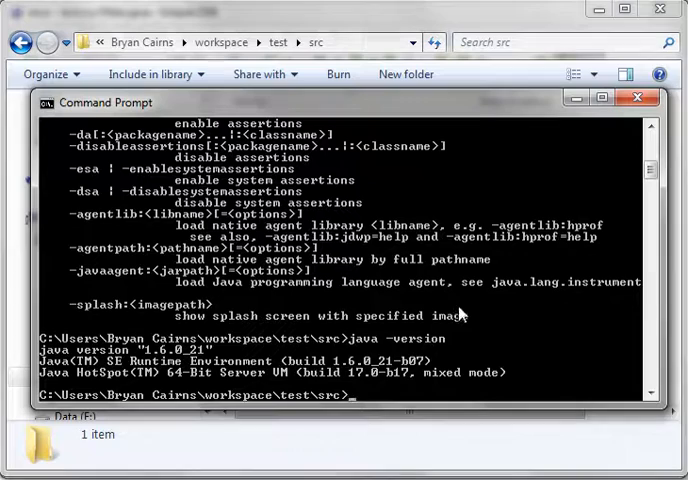
pyautogui.moveTo(533, 290)
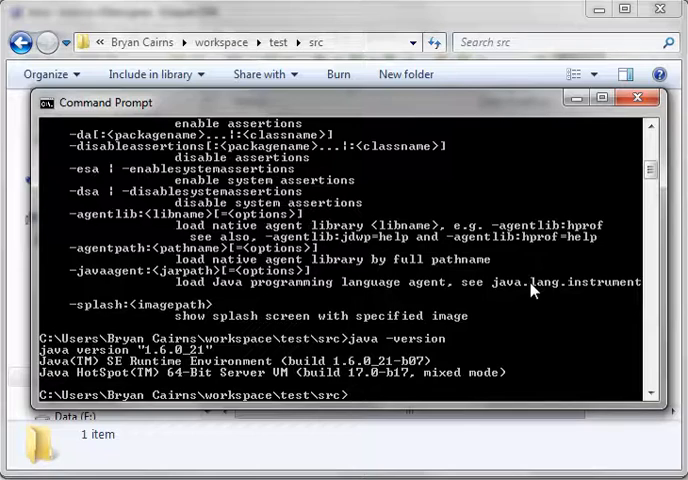
# Clear the console and begin typing the next java command
pyautogui.write('java')
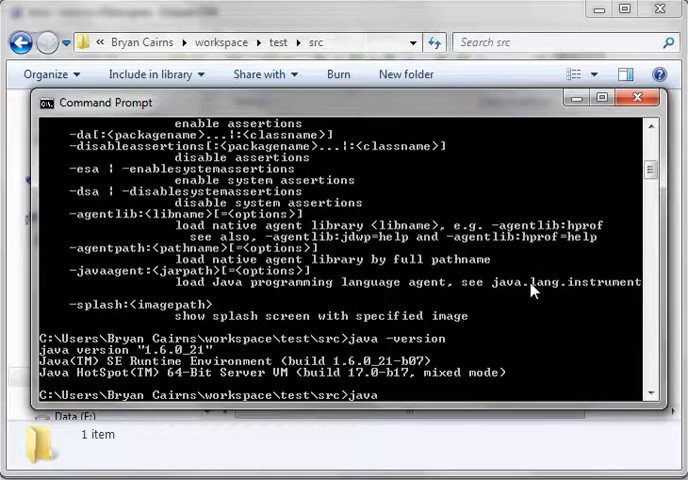
pyautogui.write('c')
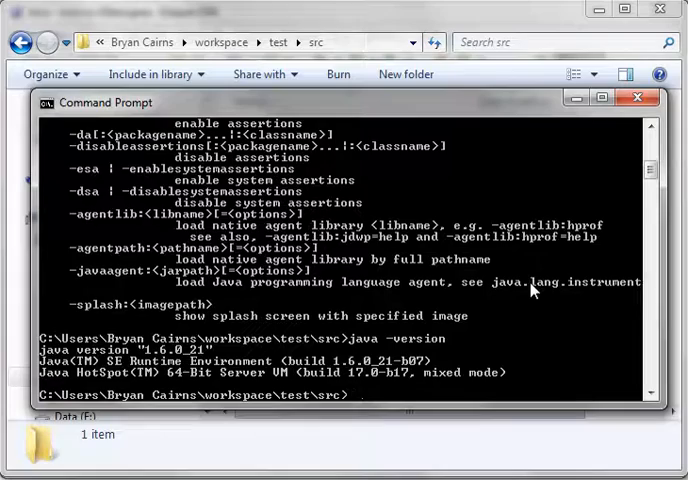
pyautogui.write('j')
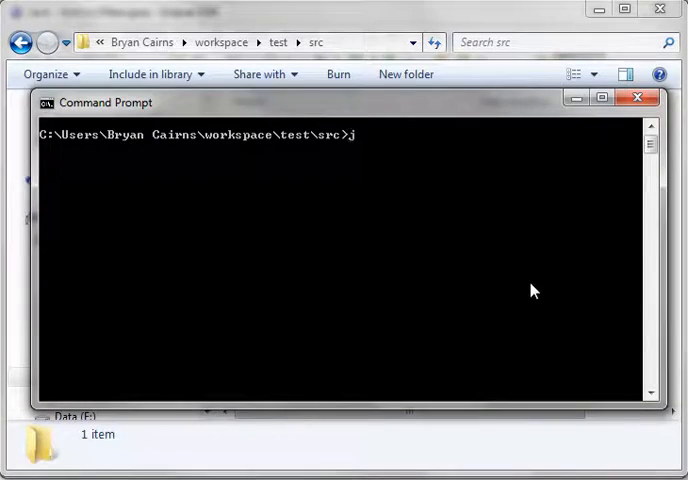
# Run javac to list compiler options, then compile Main.java
pyautogui.press('Return')
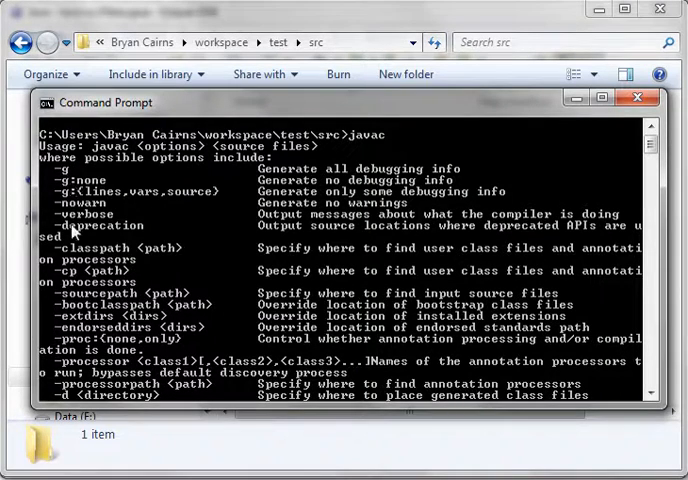
pyautogui.moveTo(215, 155)
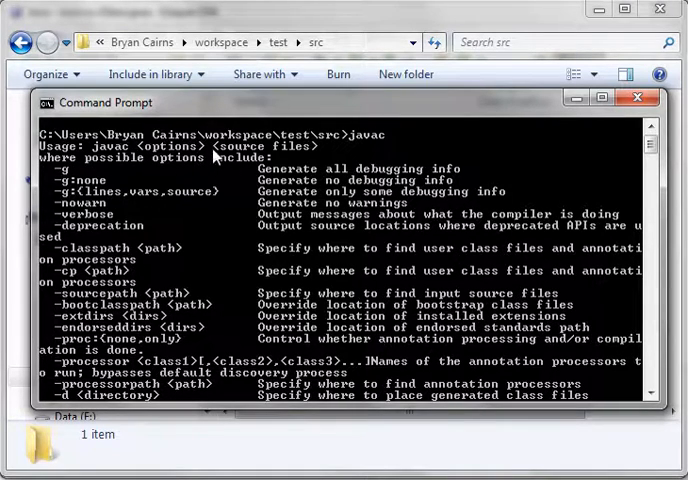
pyautogui.scroll(-3)
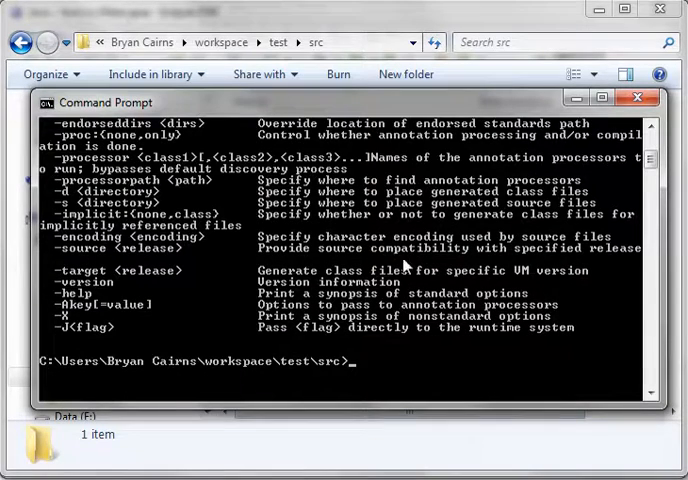
pyautogui.write('javac')
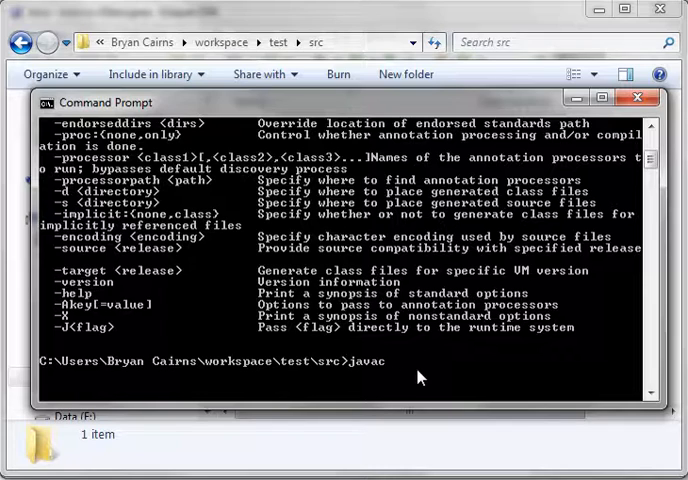
pyautogui.write('Ma')
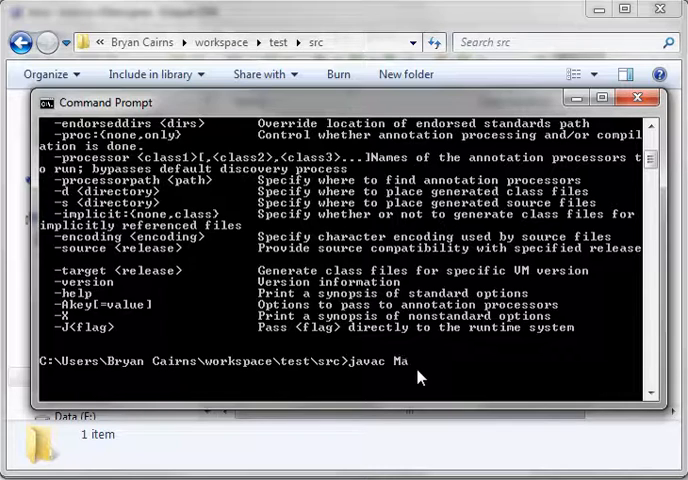
pyautogui.write('in.java')
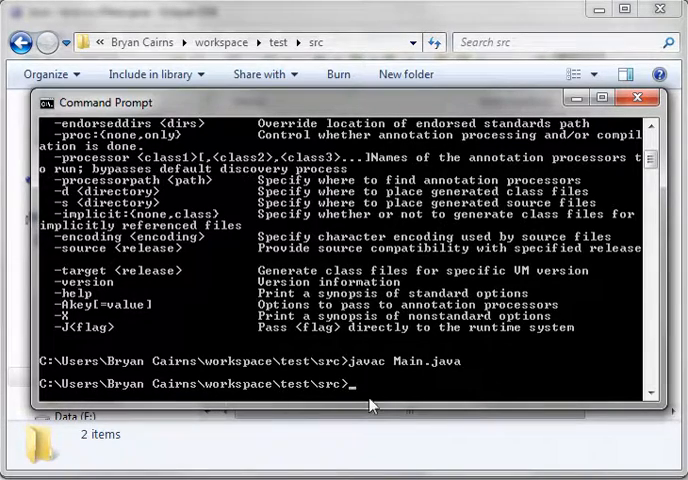
# Recompile with javac -cp . Main.java to regenerate Main.class
pyautogui.scroll(3)
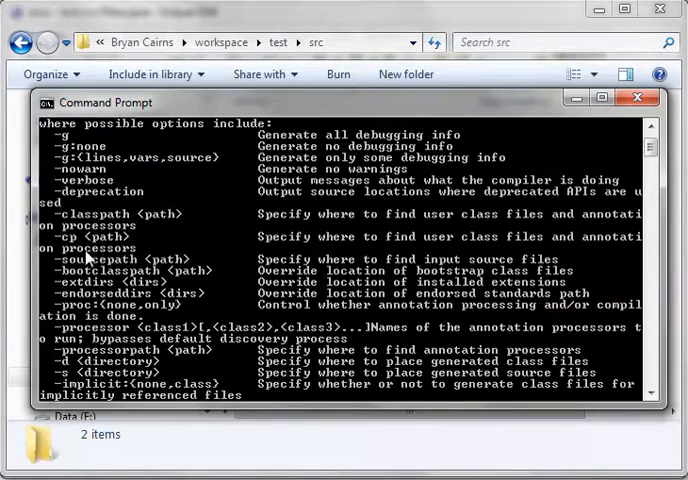
pyautogui.moveTo(445, 255)
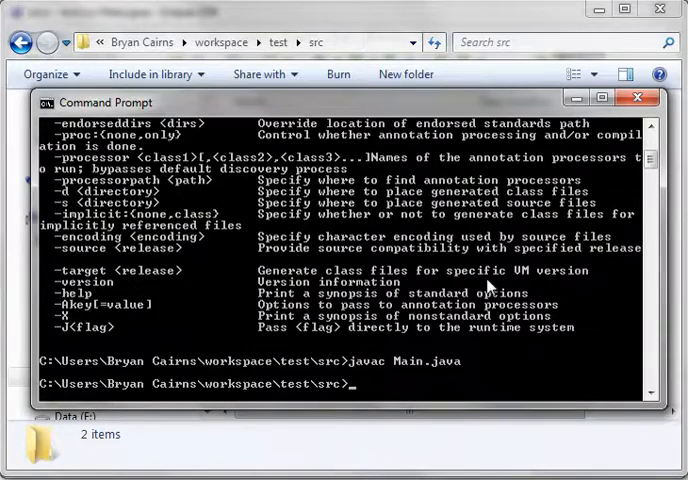
pyautogui.write('javac Main.java')
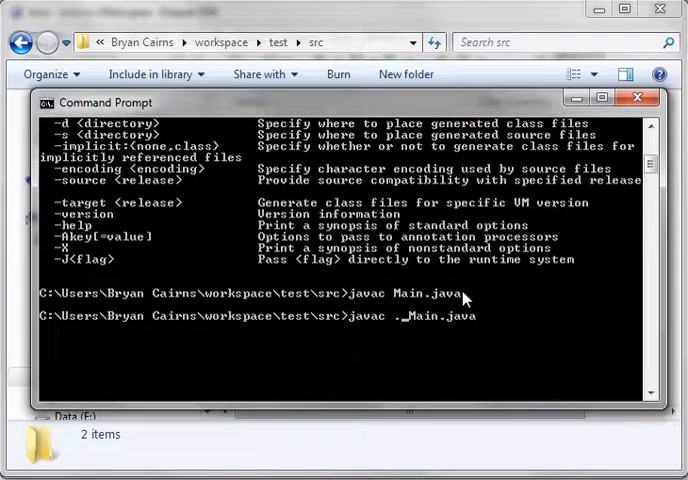
pyautogui.write('-cp')
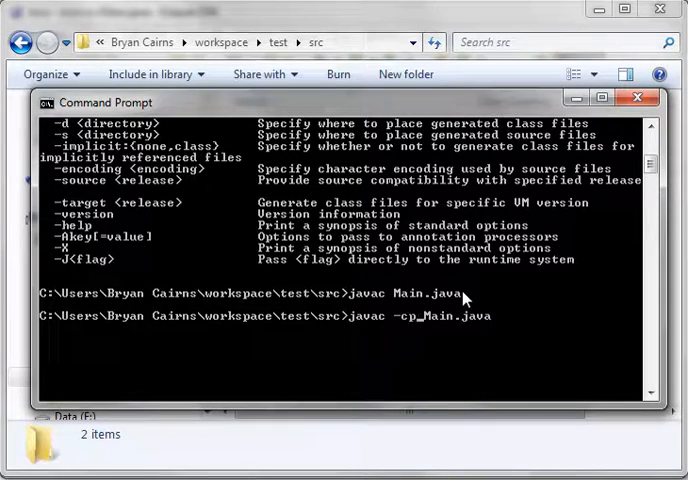
pyautogui.press('Return')
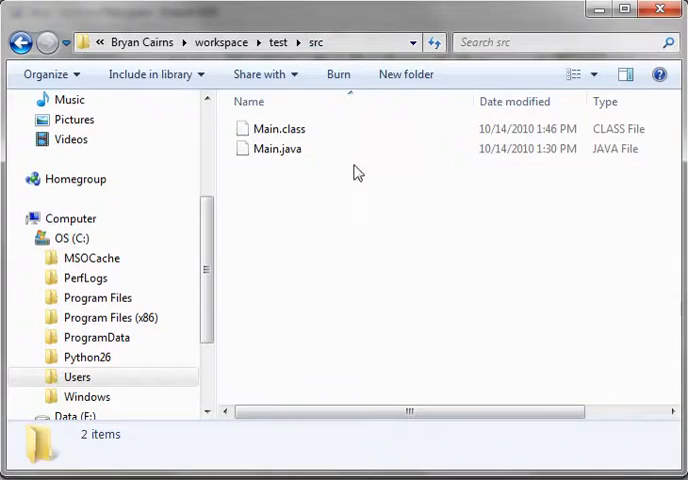
# Run java Main without the .class extension, printing 'Hello from Java'
pyautogui.click(281, 128)
pyautogui.write('ja')
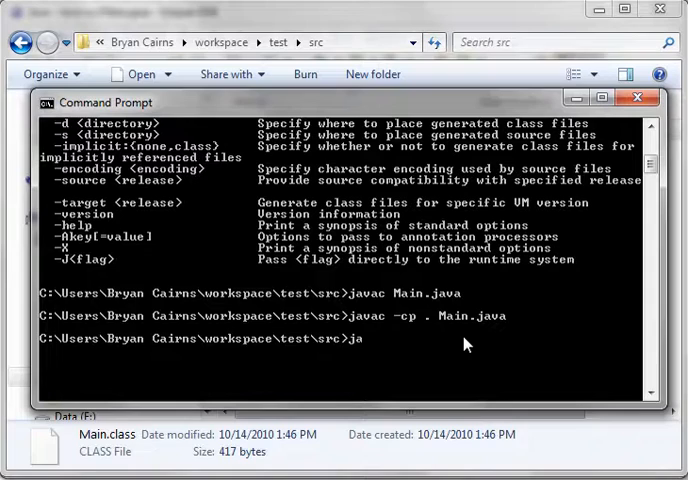
pyautogui.write('va')
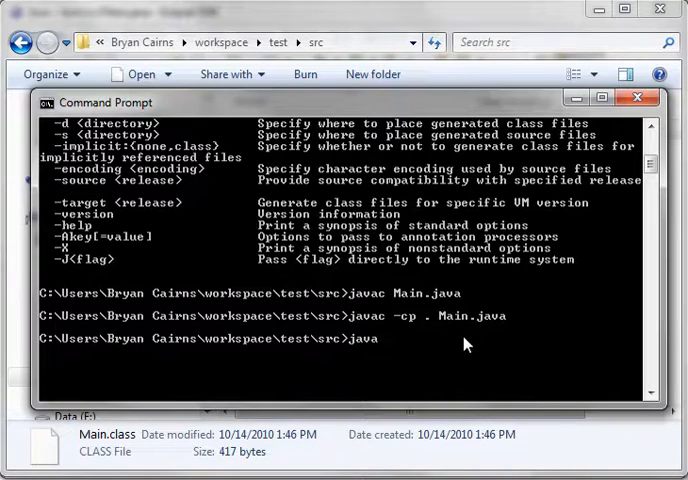
pyautogui.write('Main.clas')
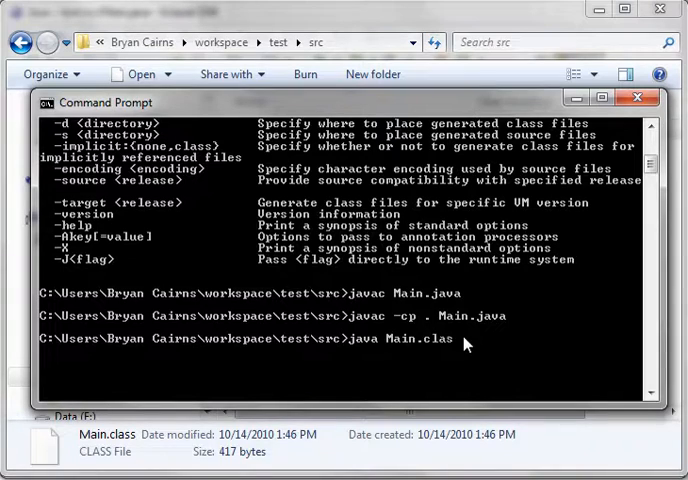
pyautogui.press('BackSpace')
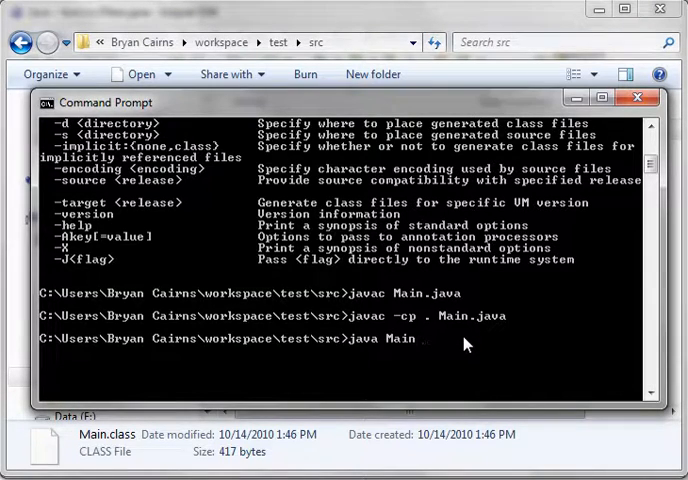
pyautogui.press('Return')
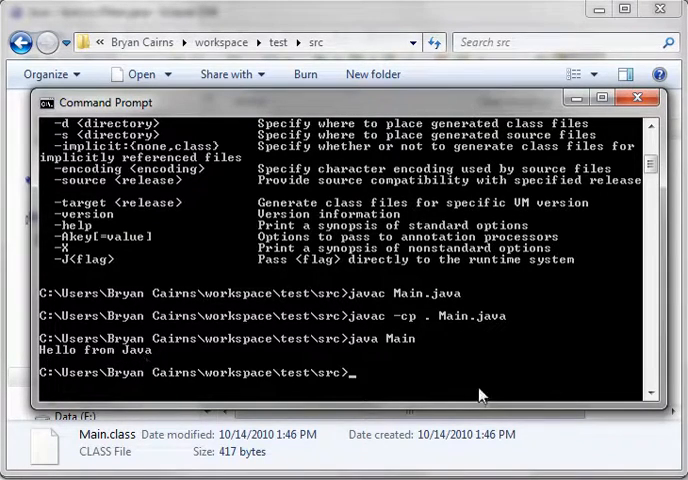
pyautogui.write('java')
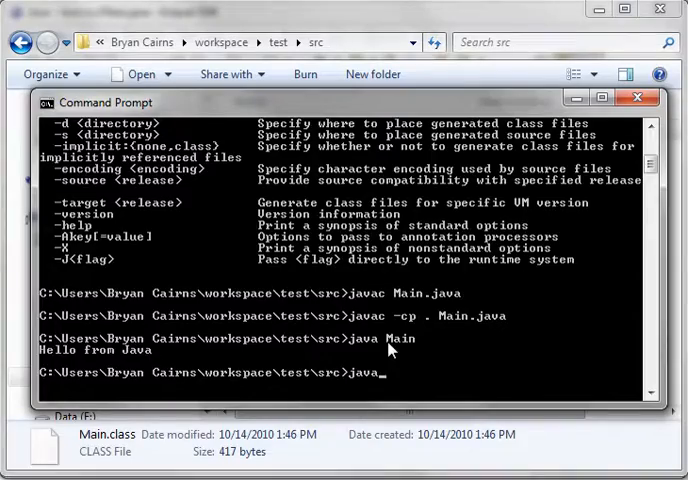
# Run bare java and scroll through its usage options, including the classpath option
pyautogui.press('Return')
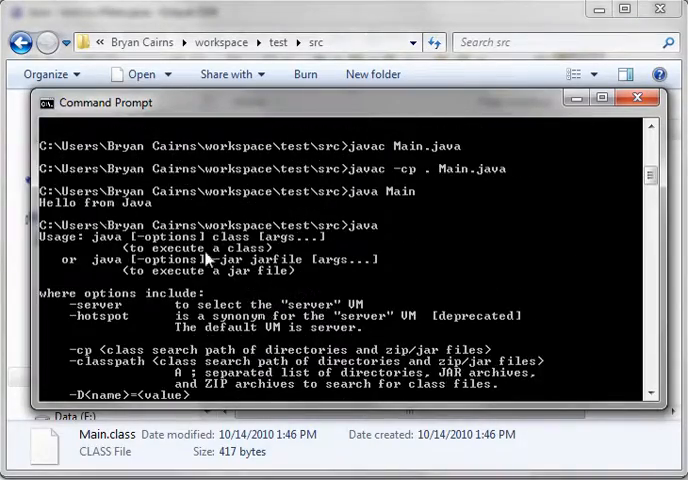
pyautogui.scroll(-3)
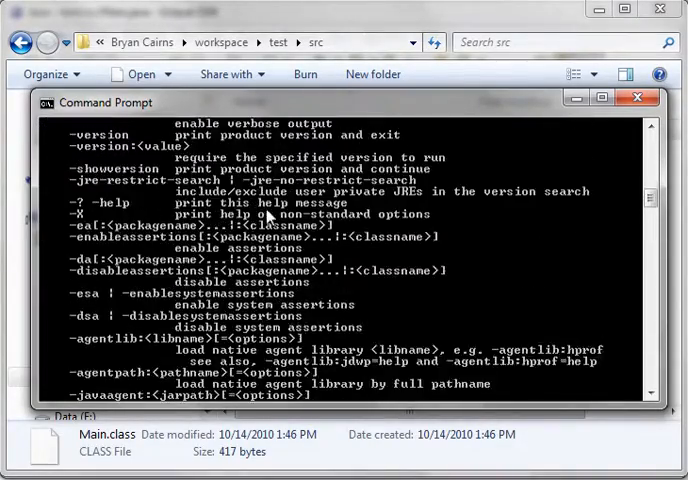
pyautogui.scroll(3)
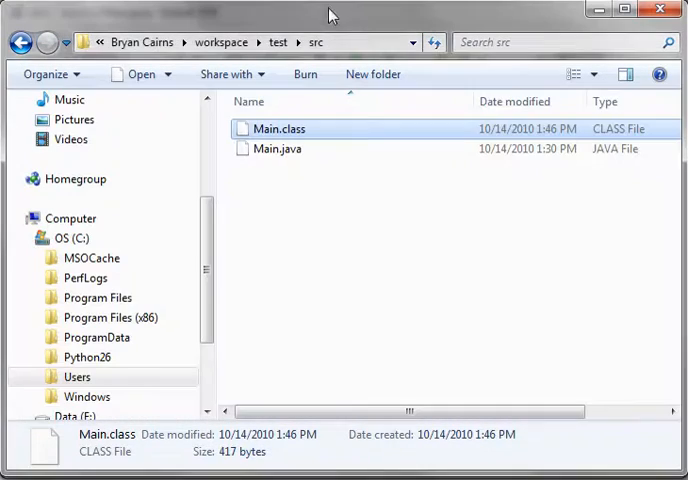
# Delete Main.class from src, then rerun java Main, which fails with NoClassDefFoundError
pyautogui.rightClick(280, 128)
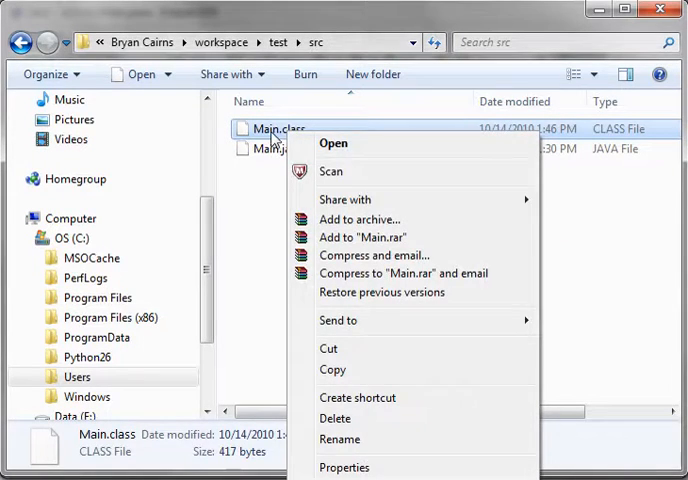
pyautogui.click(335, 418)
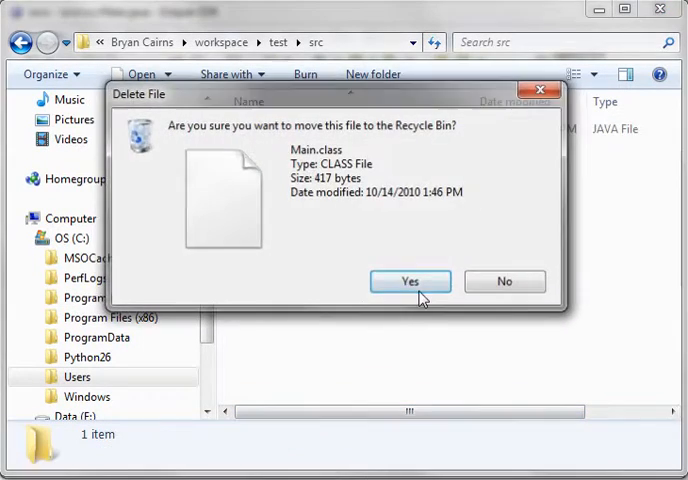
pyautogui.click(409, 281)
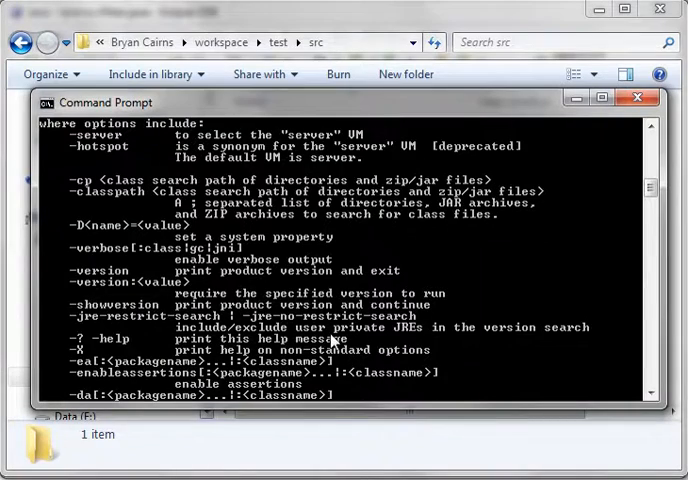
pyautogui.scroll(-3)
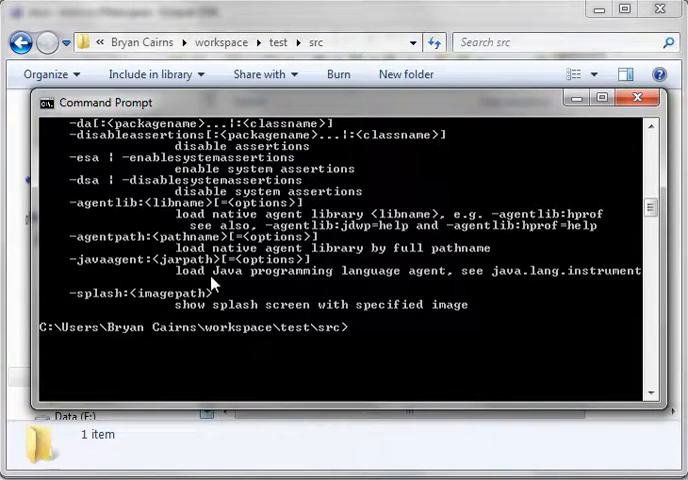
pyautogui.write('java Main')
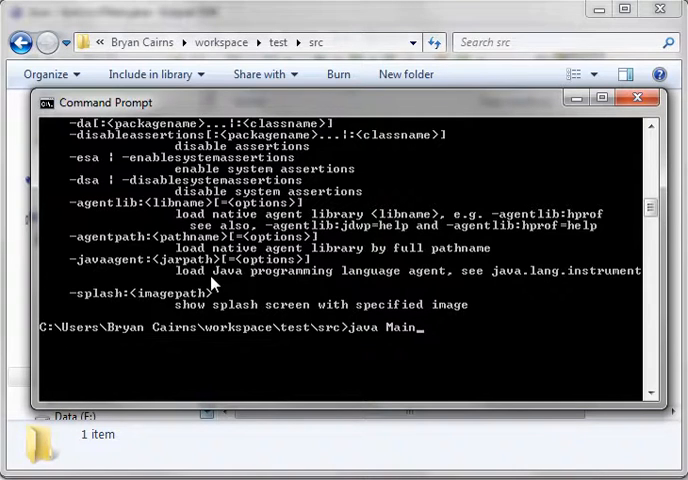
pyautogui.press('Return')
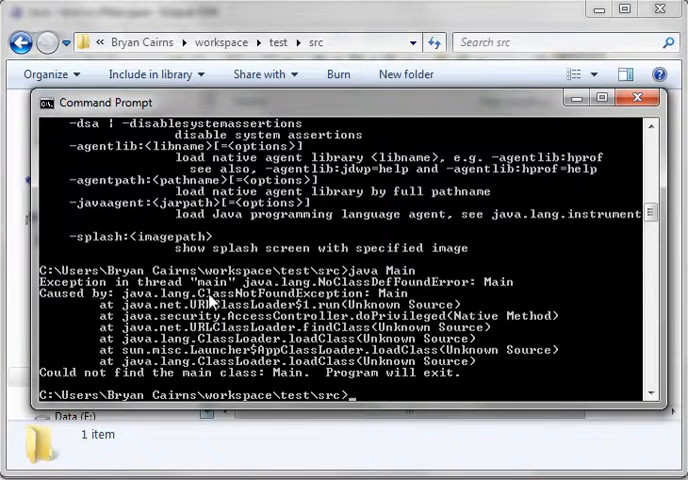
pyautogui.moveTo(378, 305)
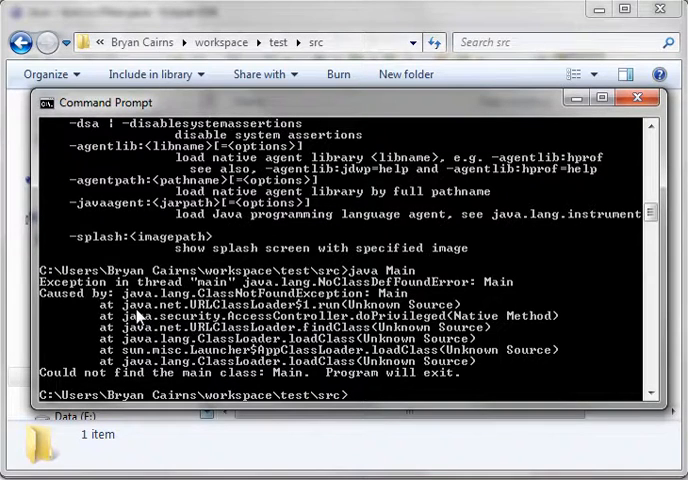
pyautogui.moveTo(175, 368)
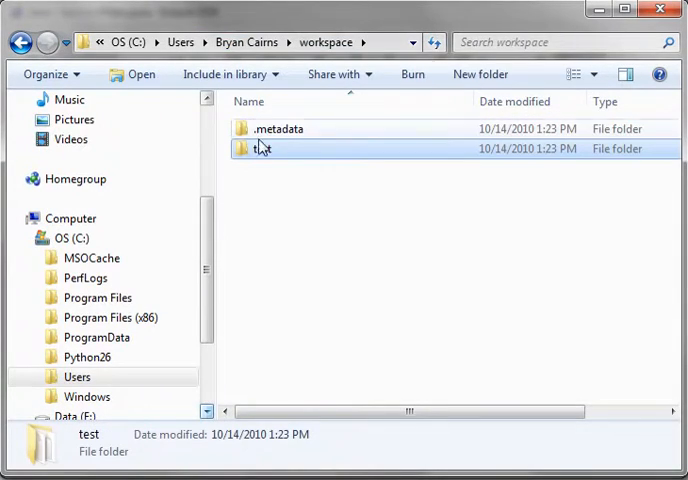
# Browse into the test project folder toward bin and return to the Command Prompt
pyautogui.doubleClick(265, 148)
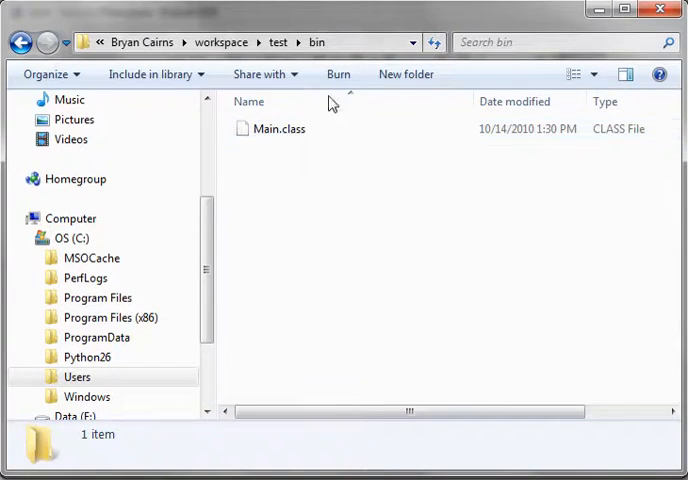
pyautogui.click(250, 42)
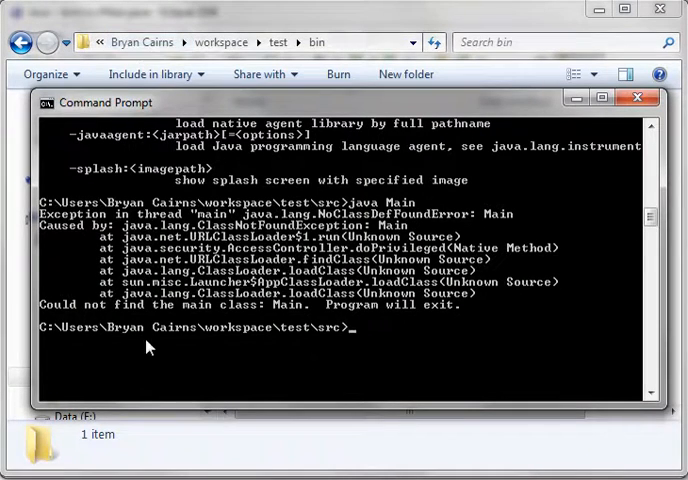
pyautogui.moveTo(181, 344)
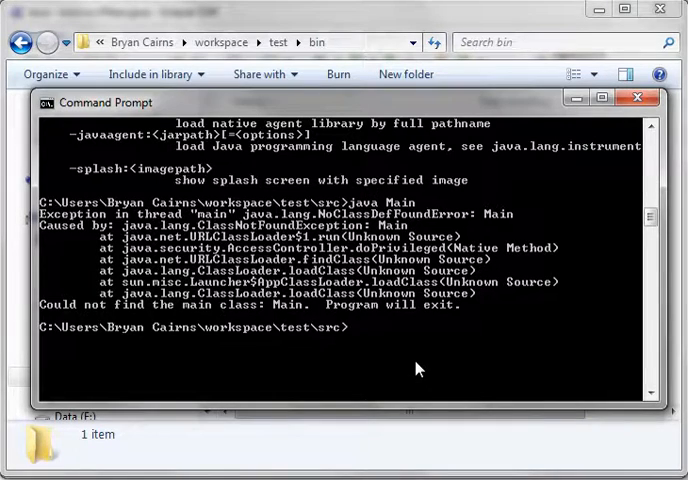
# Try java main, then java -cp C:\Users\Bryan Cairns\workspace\test\bin Main
pyautogui.write('java main')
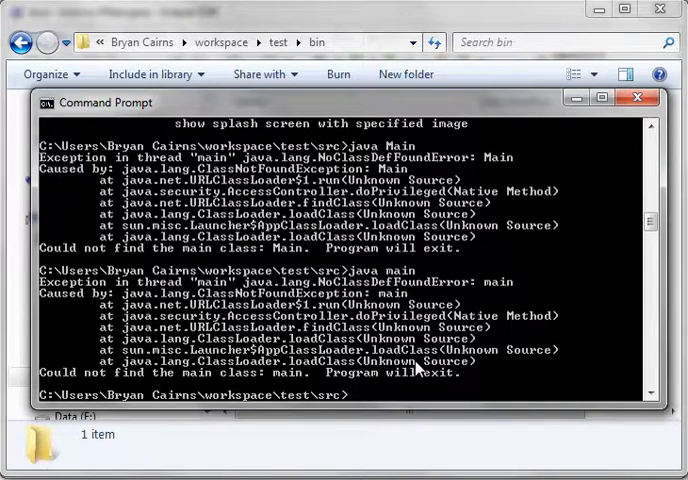
pyautogui.write('java main')
pyautogui.write('java -c')
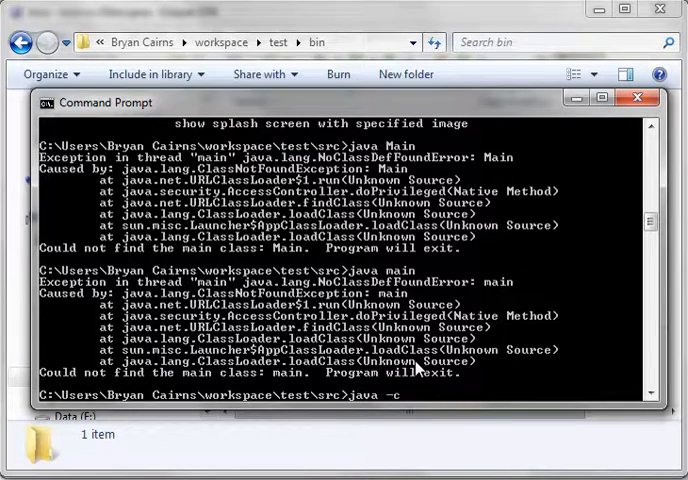
pyautogui.write('p Main')
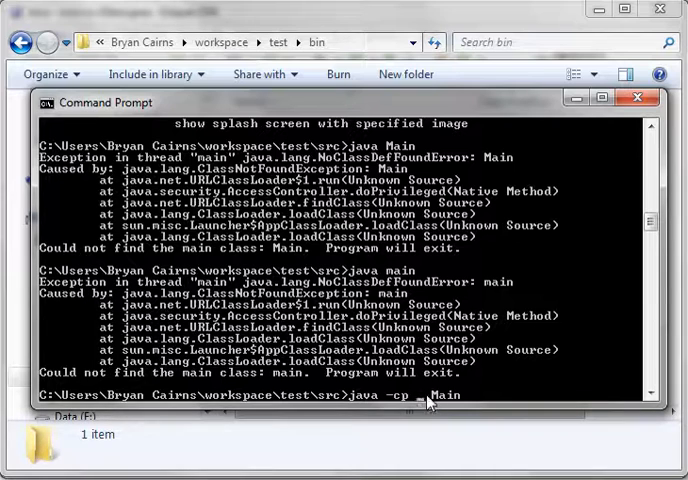
pyautogui.write('C:\\Users\\Bryan Cairns\\workspace\\test\\bin')
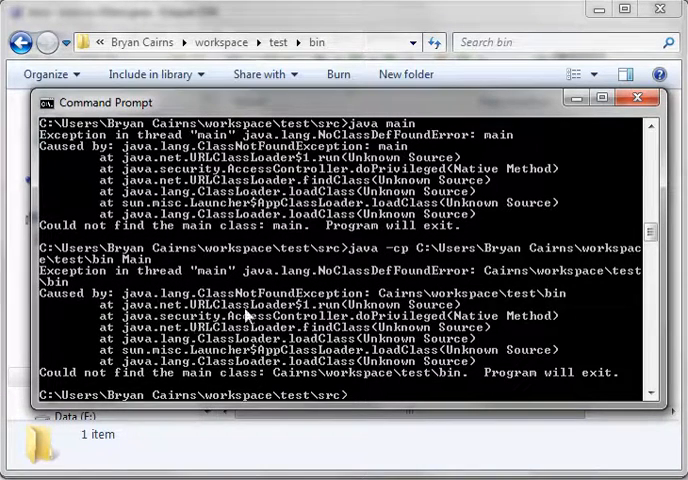
pyautogui.moveTo(388, 285)
pyautogui.write('java -cp C:\\Users\\Bryan Cairns\\workspace\\test\\bin" Main')
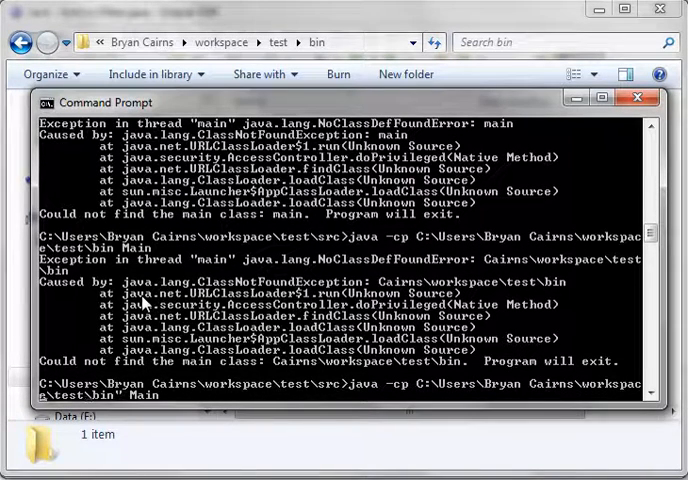
pyautogui.moveTo(353, 350)
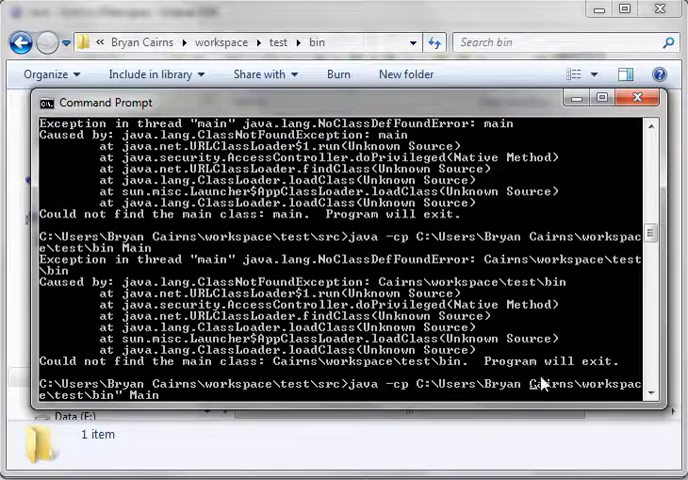
pyautogui.moveTo(528, 370)
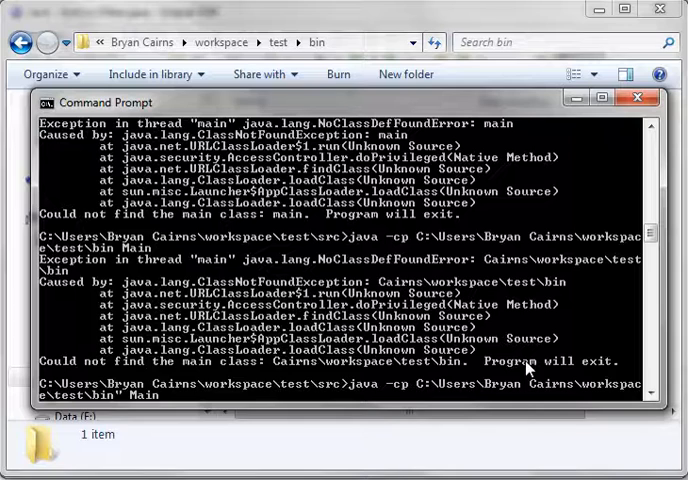